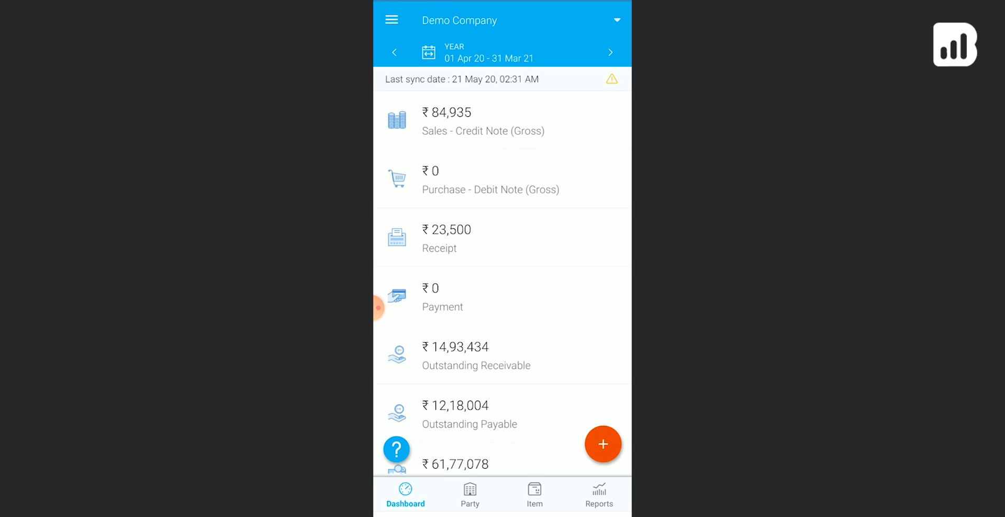
Step: Open the navigation drawer and scroll through its account, subscription, security and support options
{"action": "left_click", "coordinate": [391, 19]}
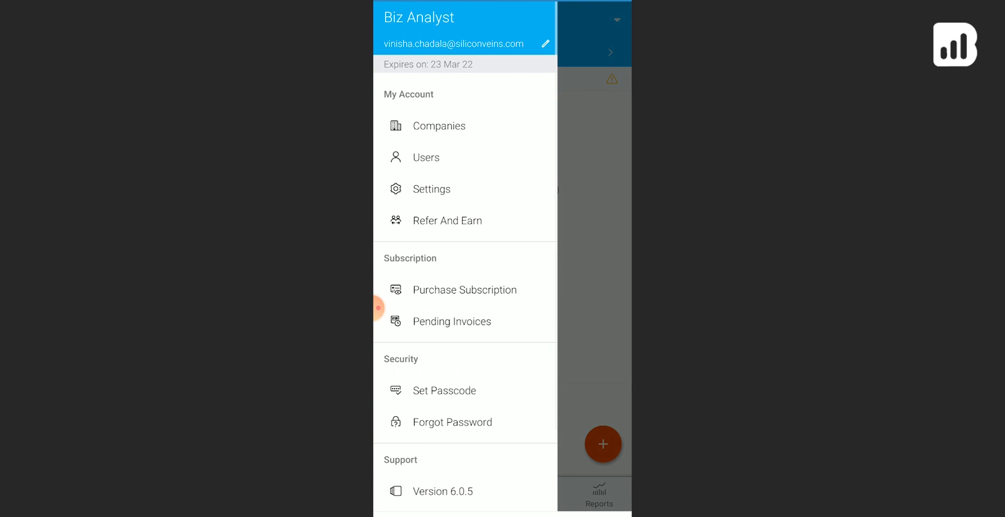
{"action": "scroll", "scroll_direction": "down", "scroll_amount": 3}
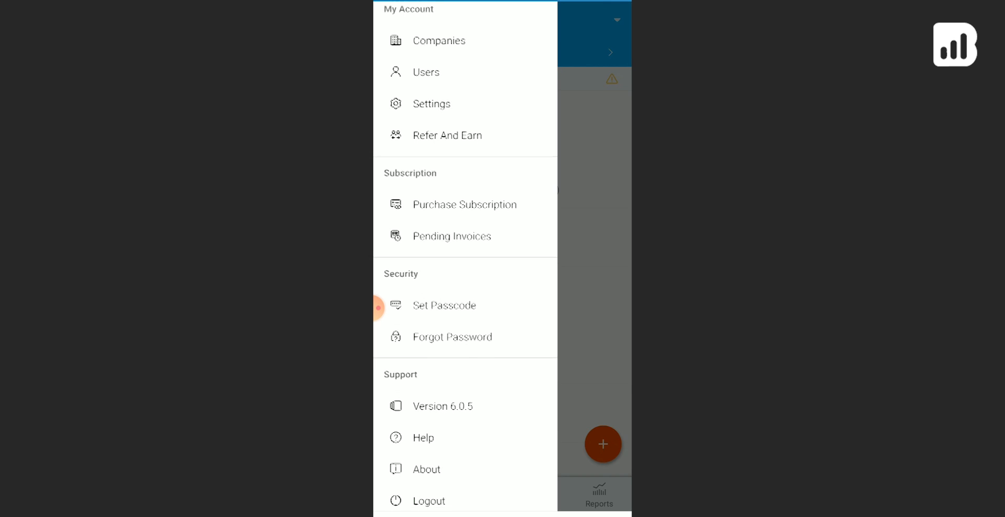
Step: Open the company Users list and bring up the Add User form
{"action": "left_click", "coordinate": [425, 72]}
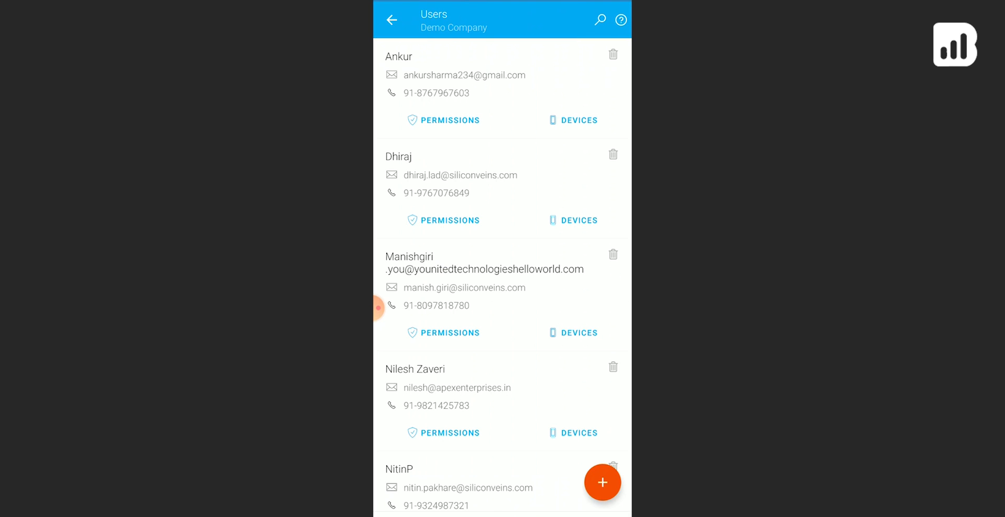
{"action": "scroll", "scroll_direction": "down", "scroll_amount": 3}
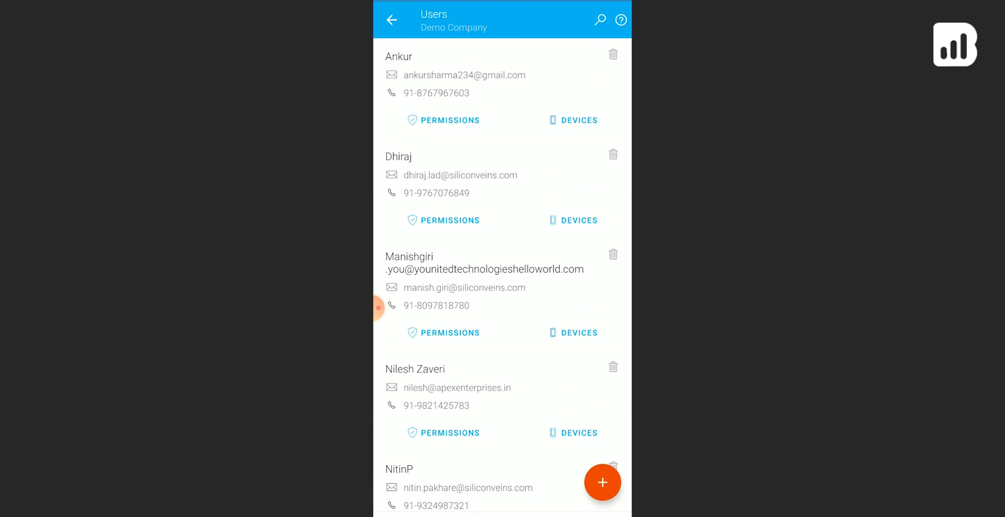
{"action": "left_click", "coordinate": [602, 483]}
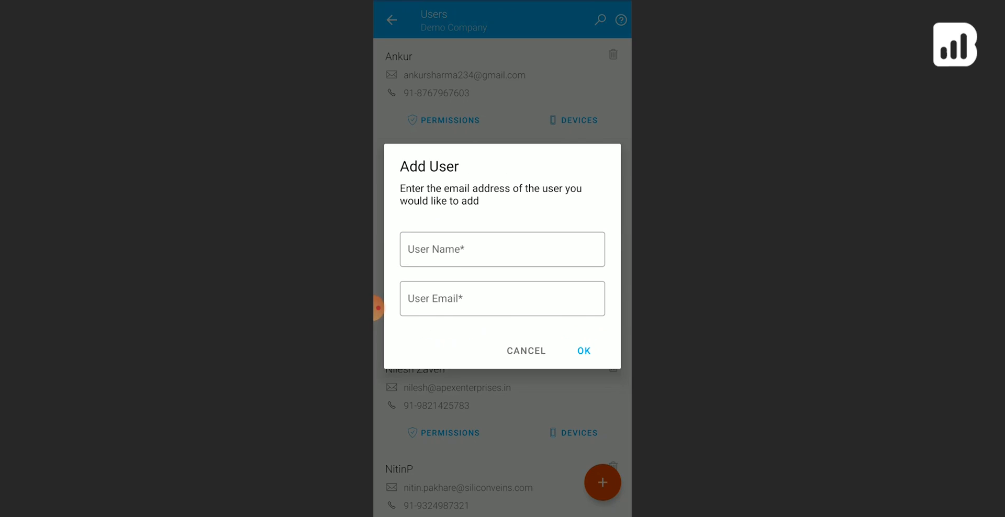
{"action": "left_click", "coordinate": [502, 249]}
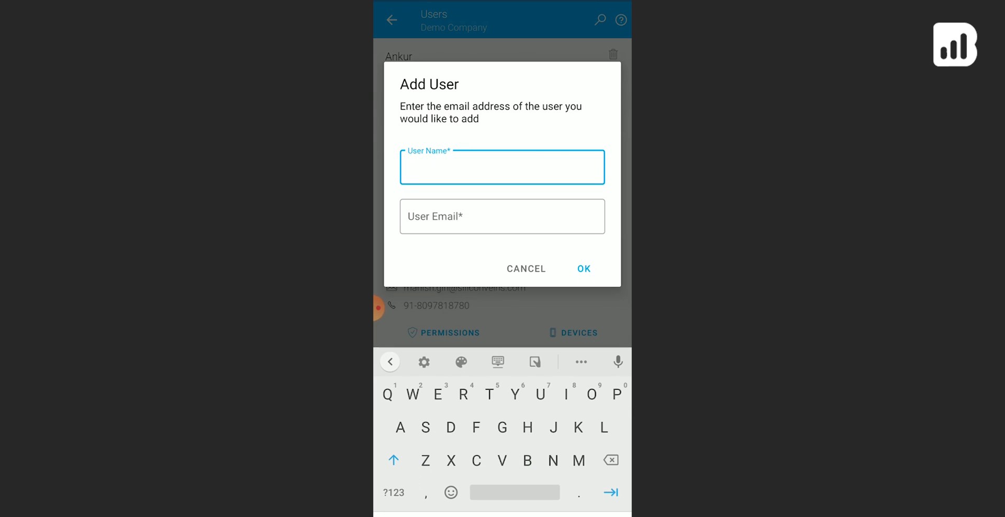
{"action": "type", "text": "And"}
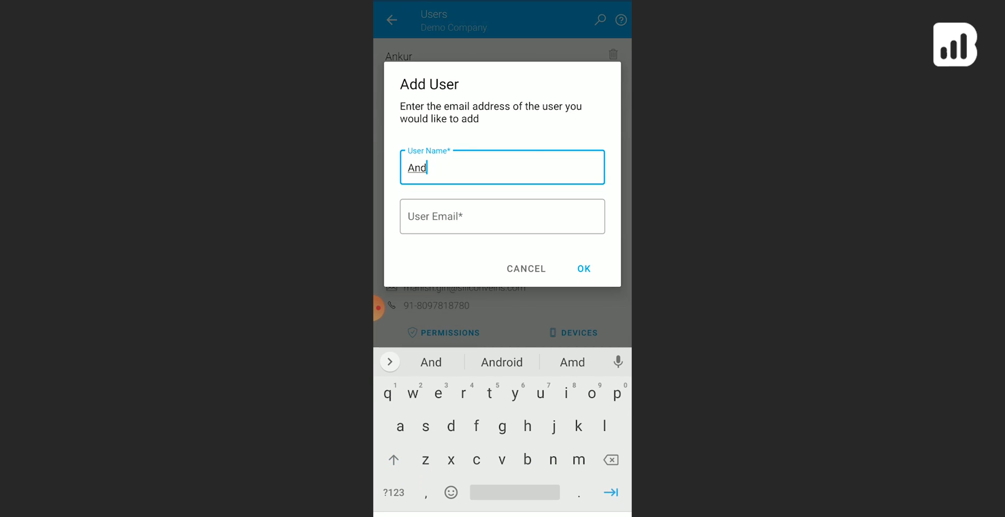
{"action": "left_click", "coordinate": [502, 217]}
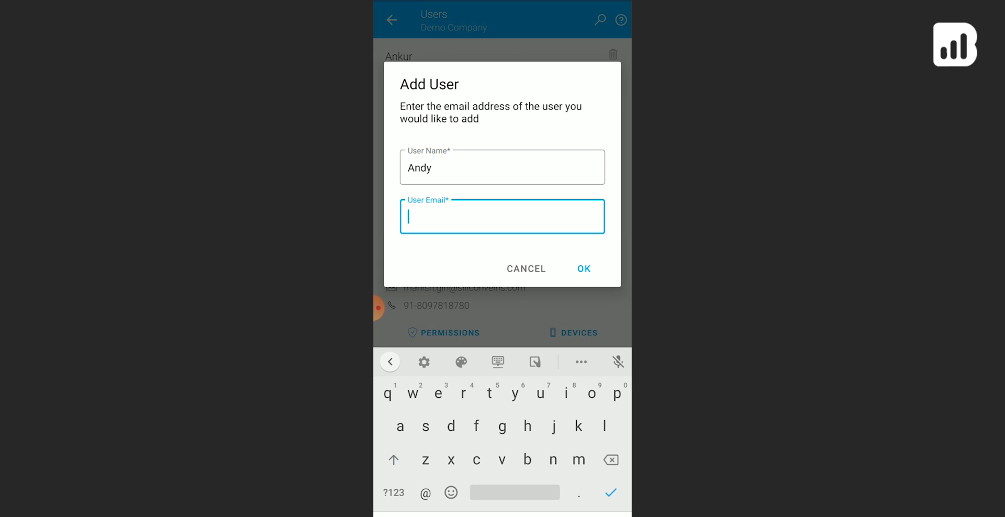
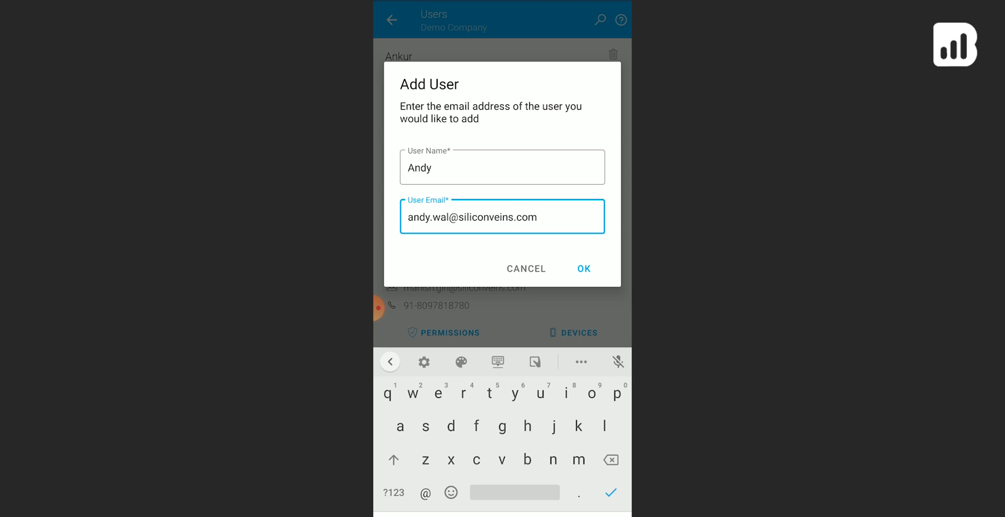
{"action": "left_click", "coordinate": [582, 268]}
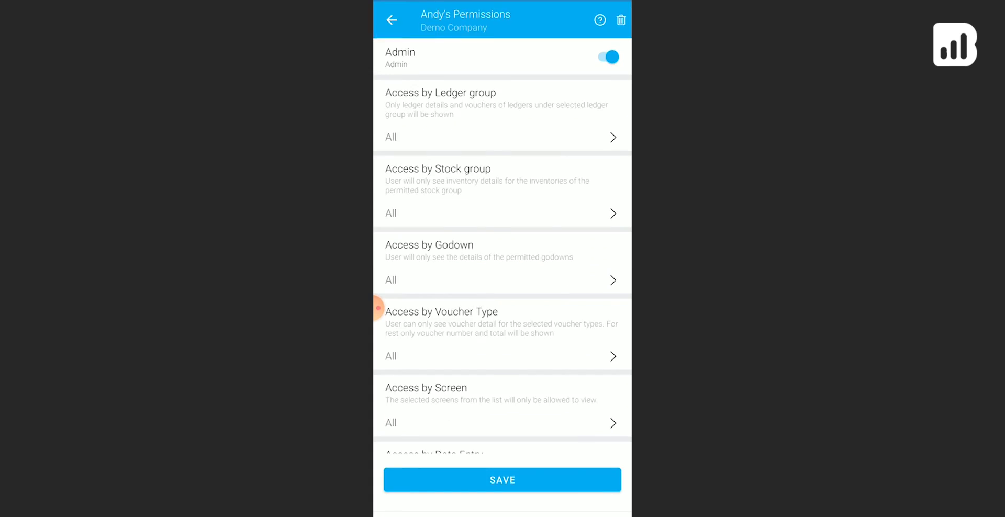
Step: Save Andy's permissions with Admin on and all access scopes at All
{"action": "left_click", "coordinate": [502, 480]}
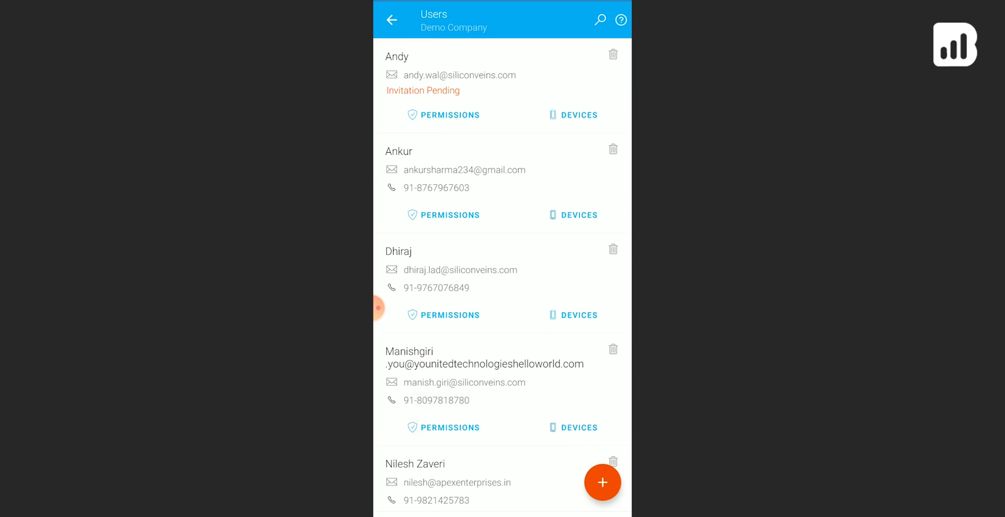
Step: Go back from the Users list to the company dashboard
{"action": "left_click", "coordinate": [392, 19]}
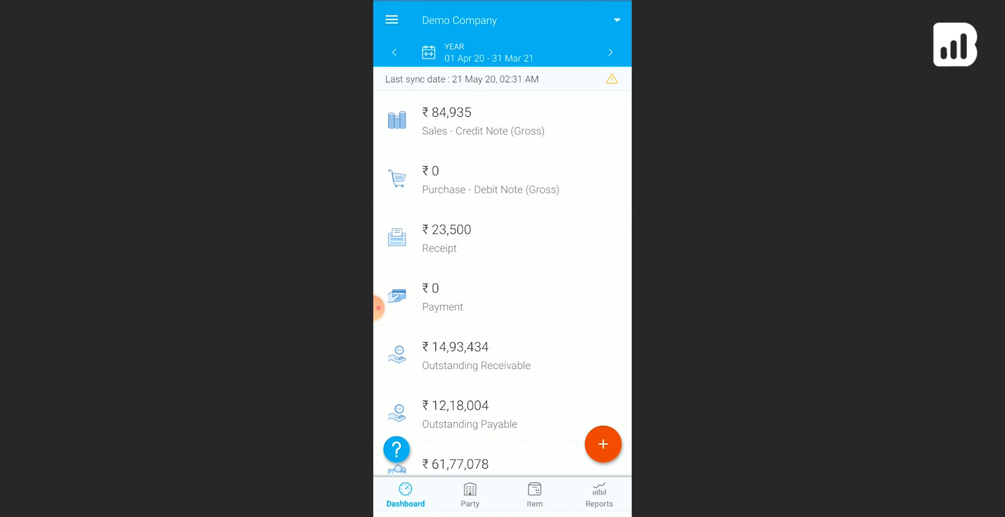